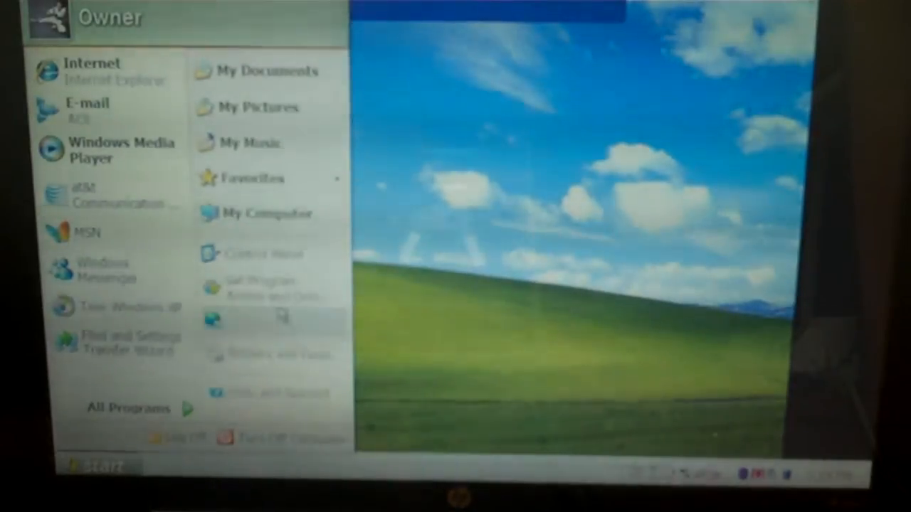
pyautogui.moveTo(267, 214)
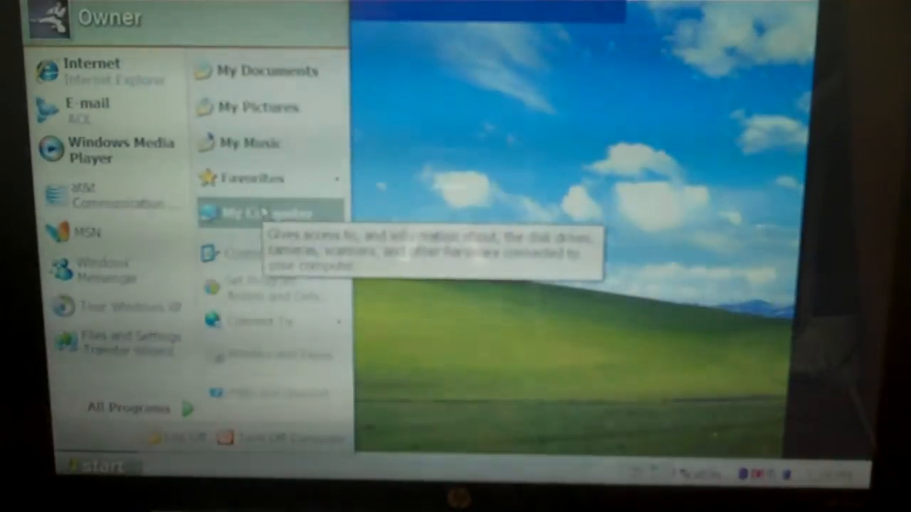
# - Bring up My Computer's context menu from the Start menu to reach its Properties
pyautogui.rightClick(268, 214)
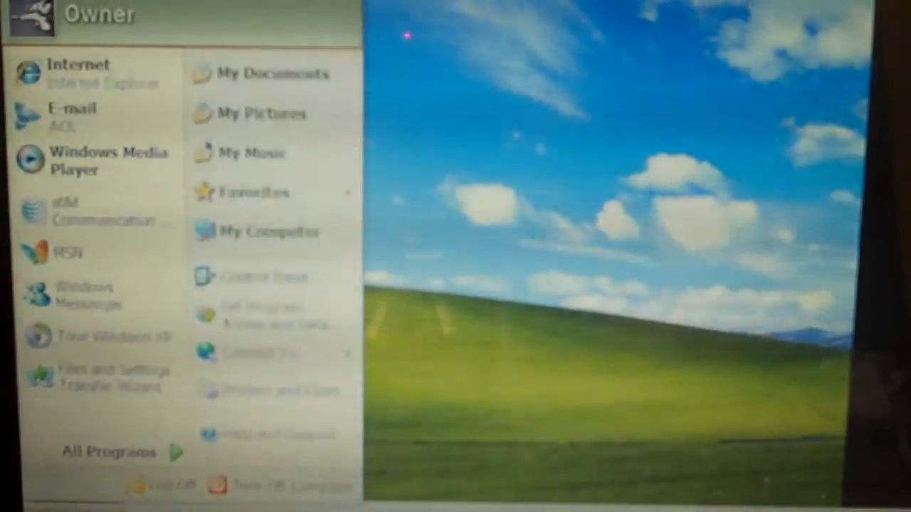
pyautogui.moveTo(267, 230)
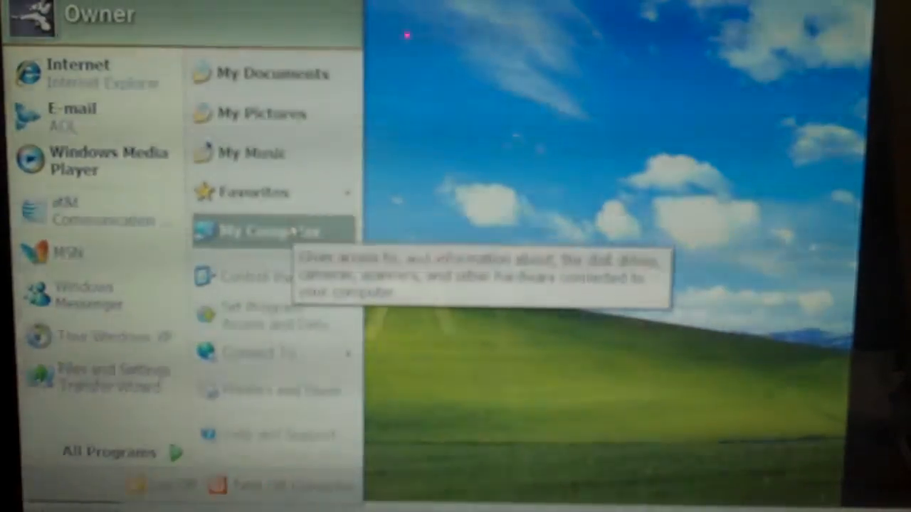
# - Bring up My Computer's context menu again to check the newly installed 2 GB memory
pyautogui.rightClick(268, 231)
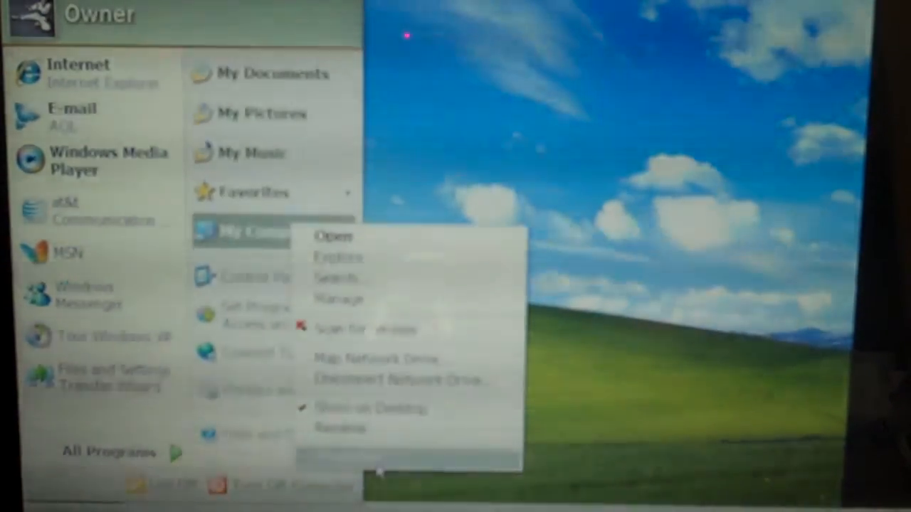